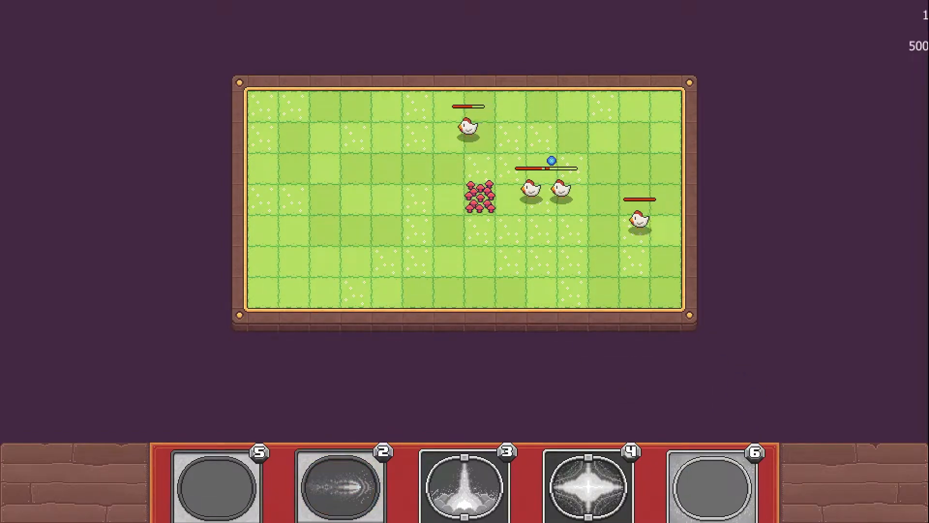
# - Bring up the empty 'grid' frame of Grid Example in the Frame Editor
pyautogui.click(339, 487)
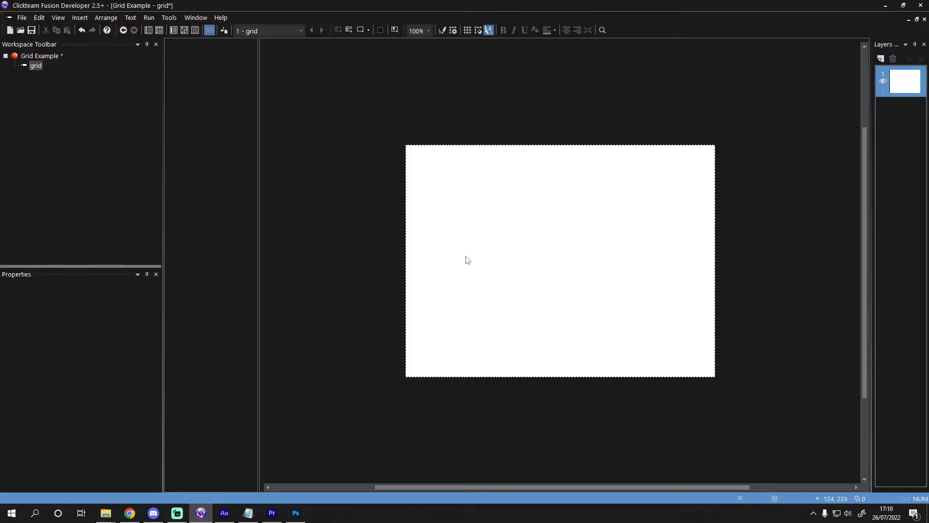
pyautogui.moveTo(80, 17)
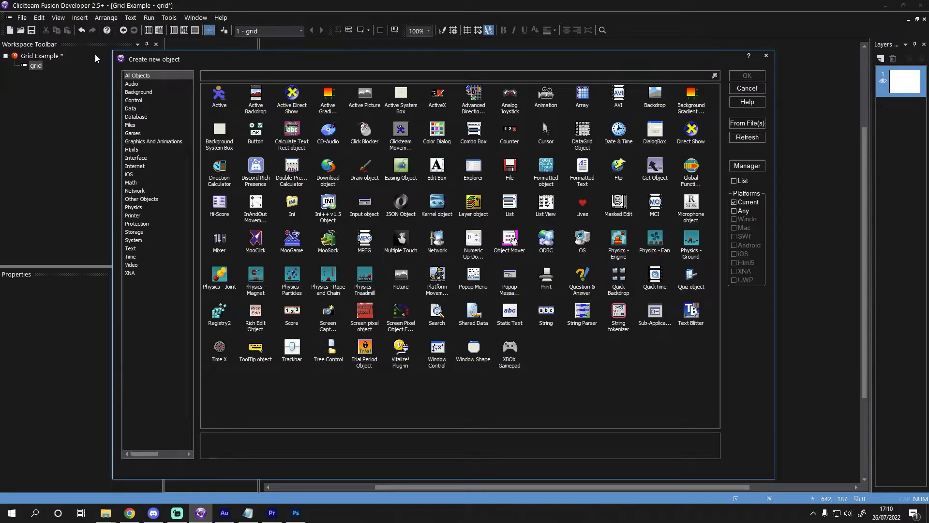
# - Create a new Active object and place it near the centre of the frame
pyautogui.click(219, 95)
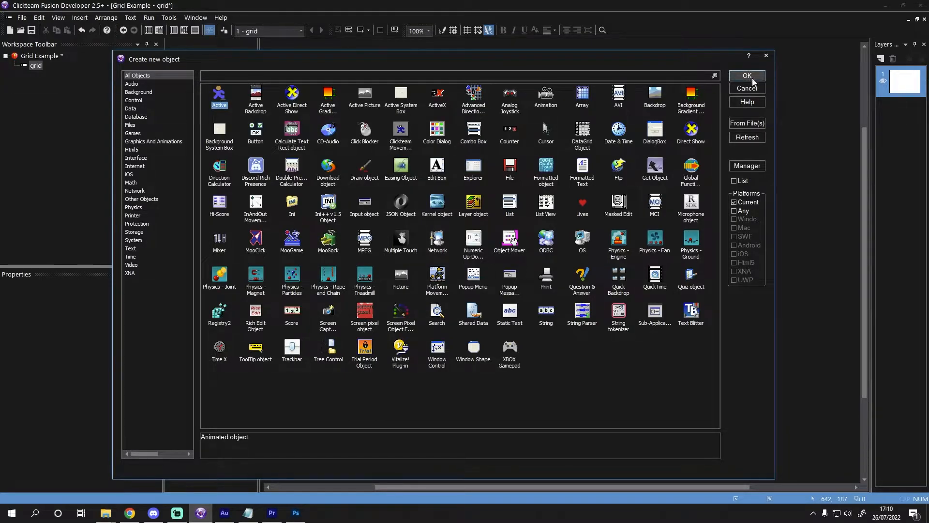
pyautogui.click(746, 75)
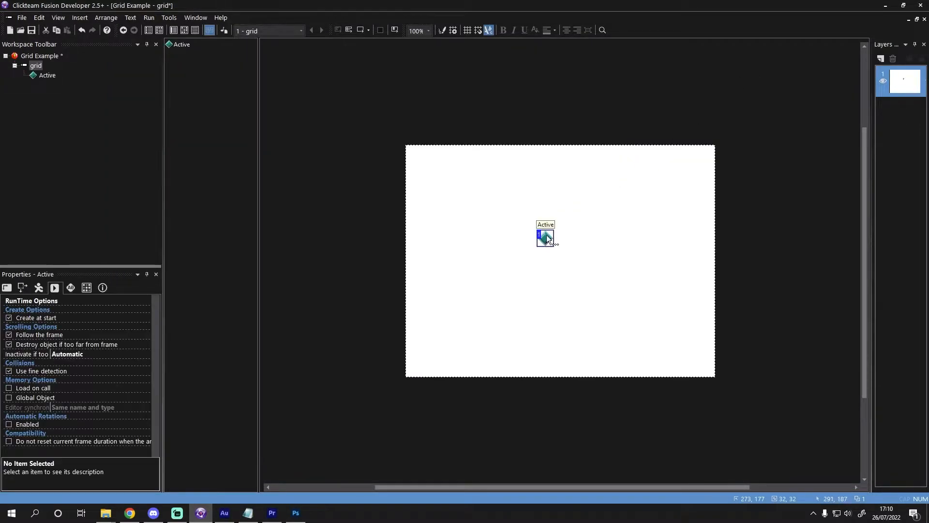
pyautogui.click(544, 238)
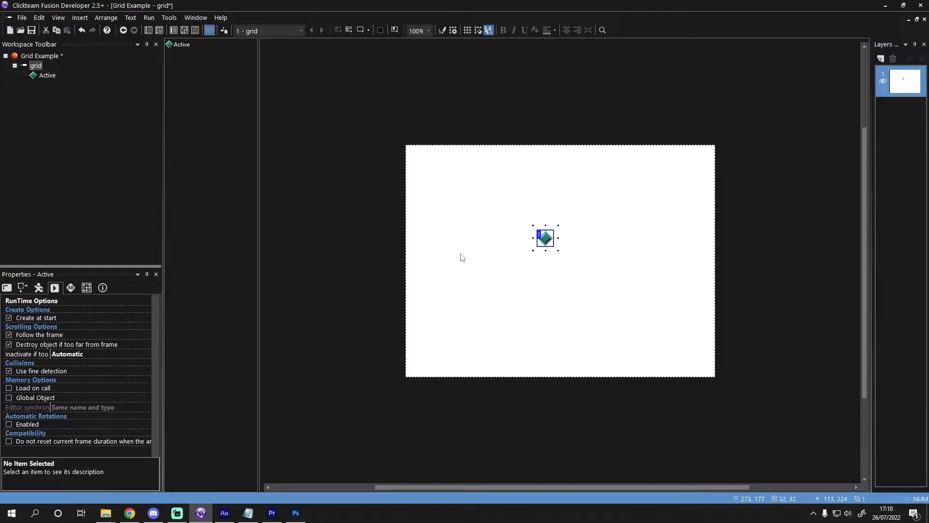
pyautogui.moveTo(104, 356)
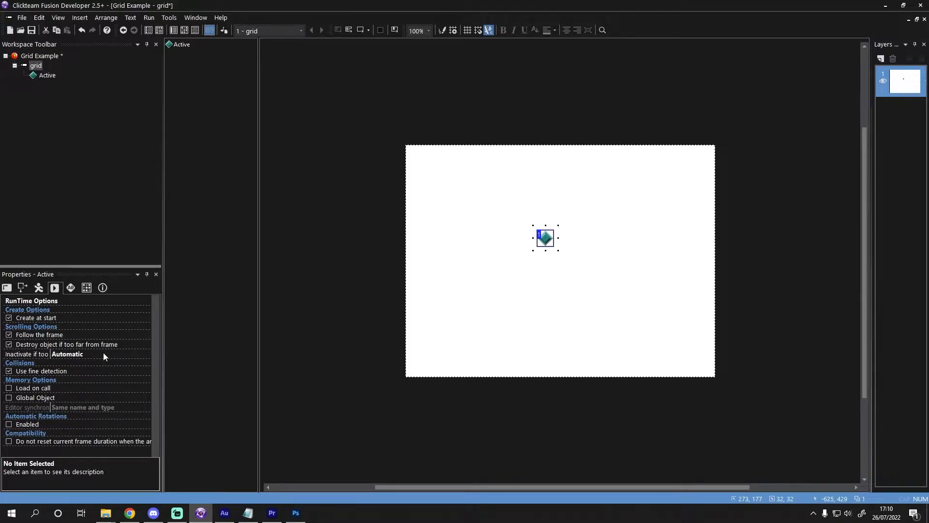
pyautogui.moveTo(88, 332)
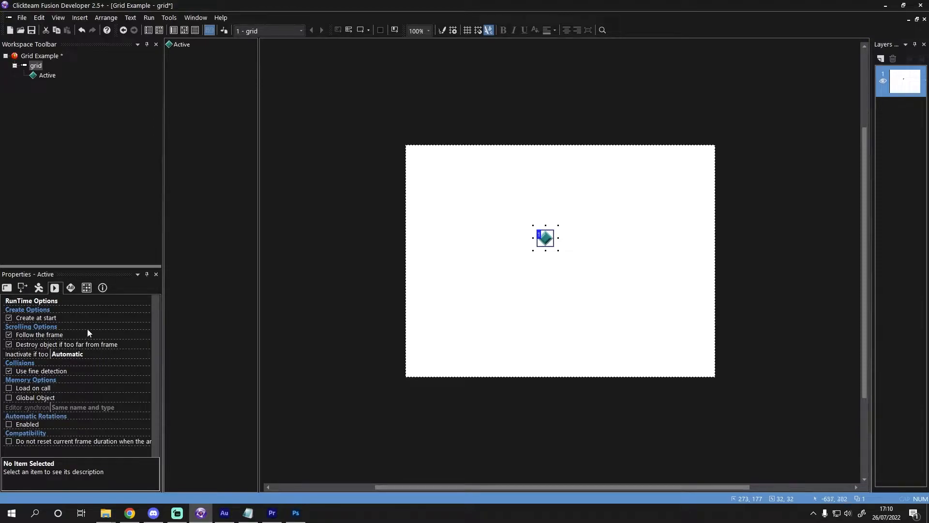
pyautogui.moveTo(54, 287)
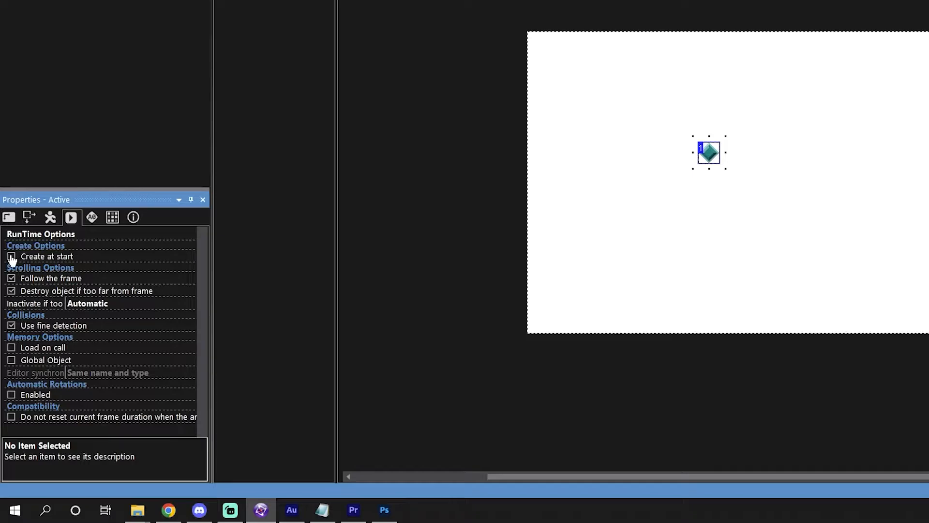
# - Untick Create at start and add an alterable value renamed to ID
pyautogui.click(12, 255)
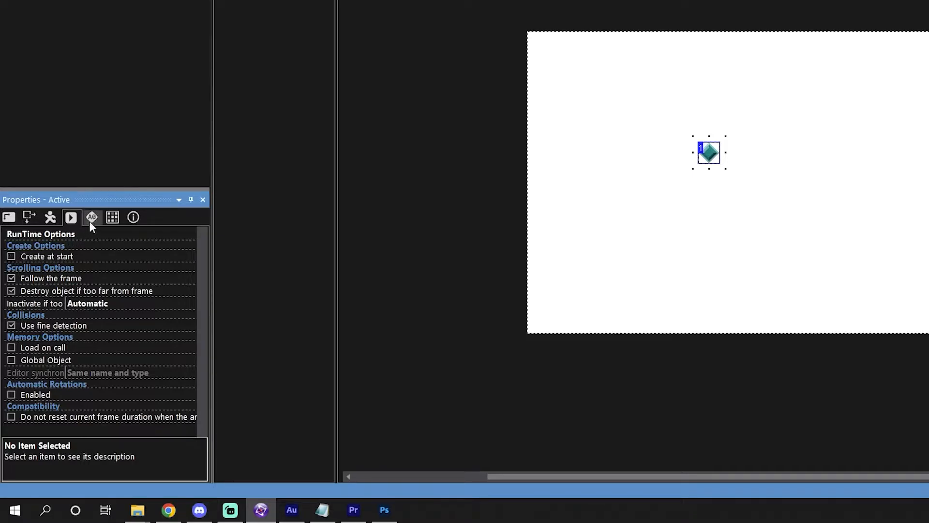
pyautogui.click(91, 217)
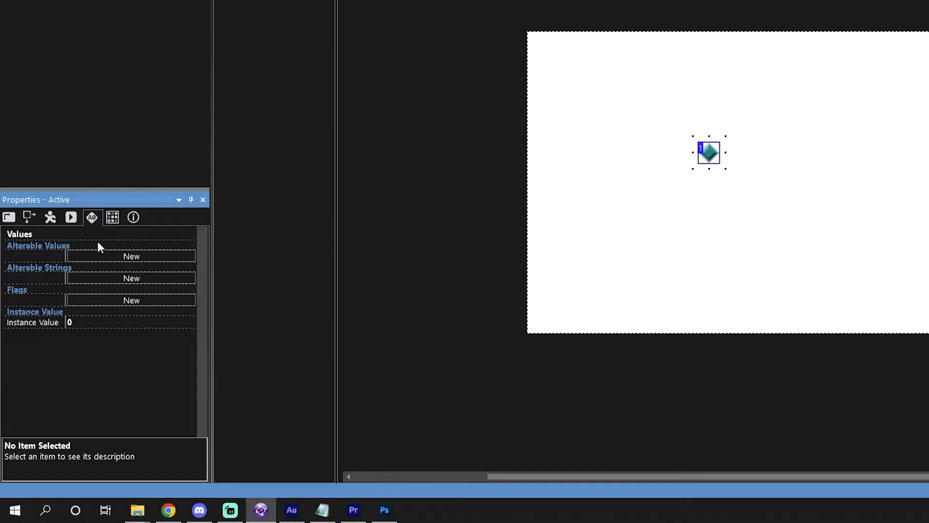
pyautogui.click(130, 256)
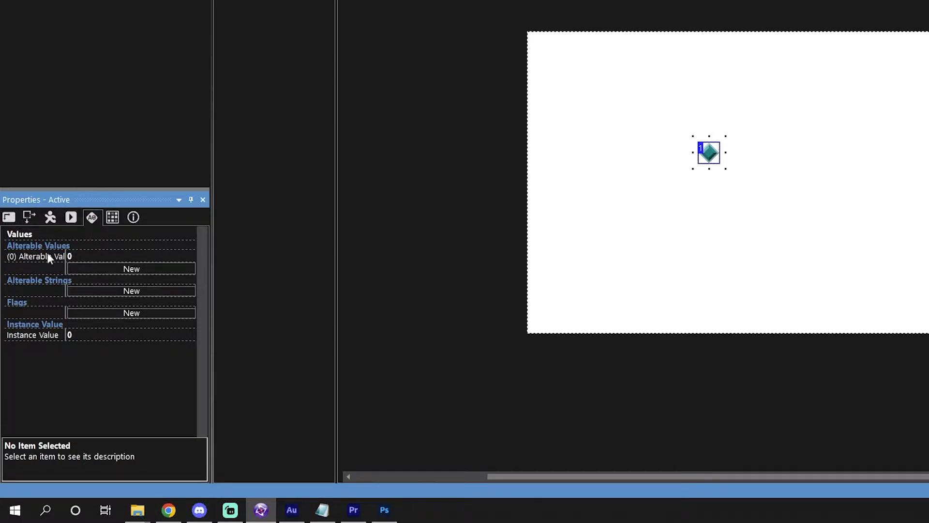
pyautogui.doubleClick(37, 255)
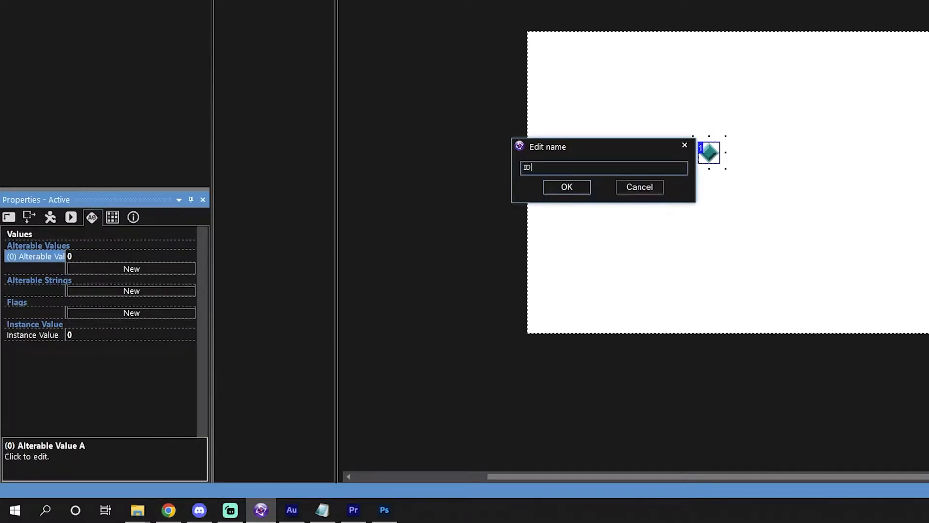
pyautogui.click(565, 187)
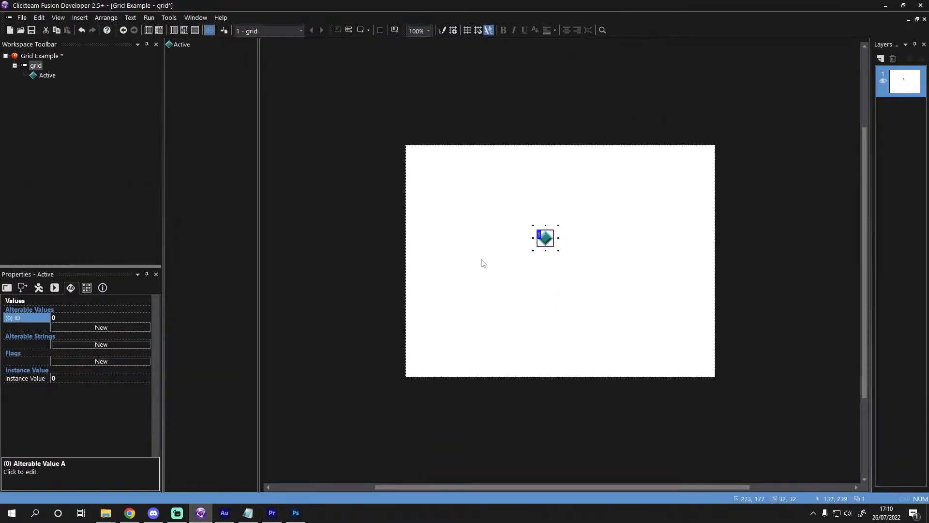
# - Import the dark blue square tile image as the Active's sprite
pyautogui.doubleClick(544, 239)
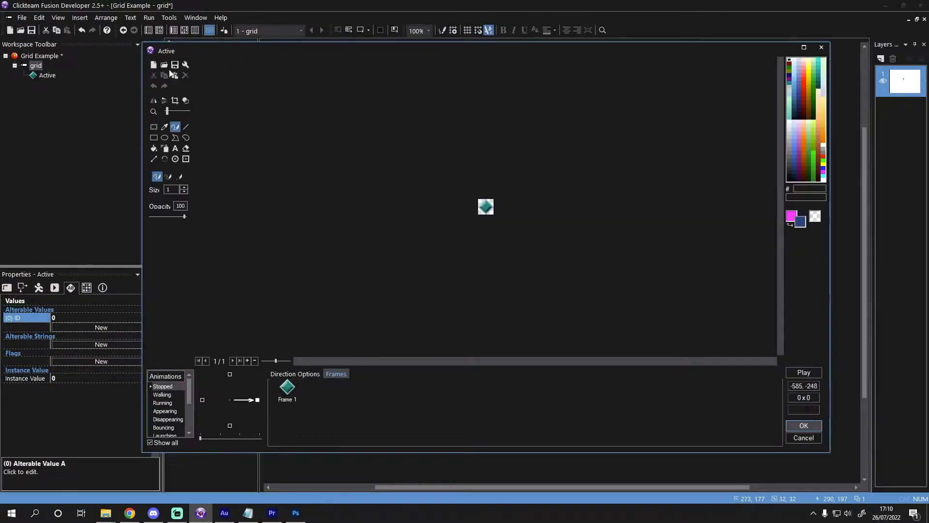
pyautogui.click(165, 65)
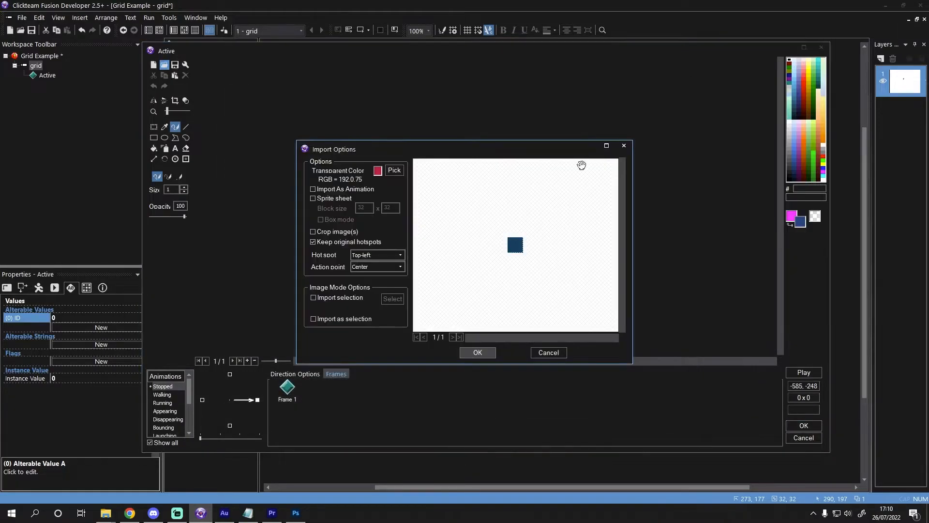
pyautogui.click(478, 352)
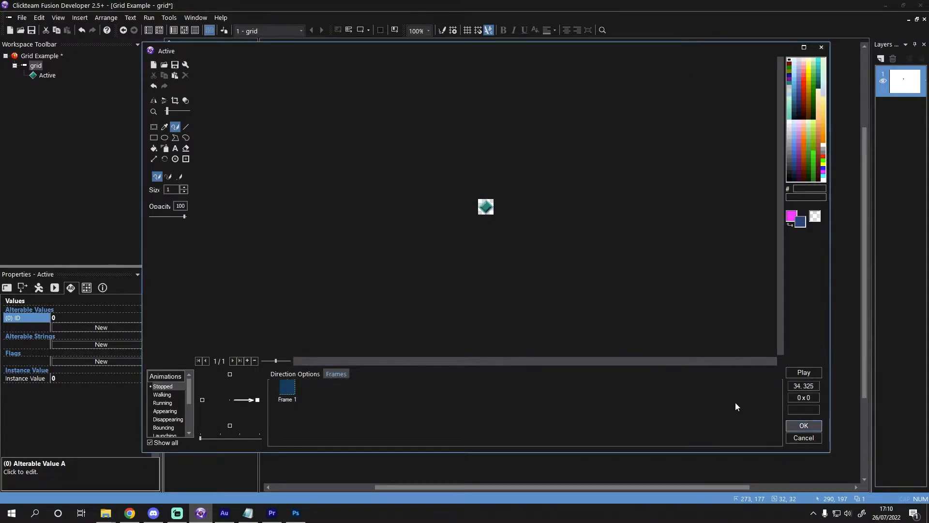
pyautogui.click(803, 426)
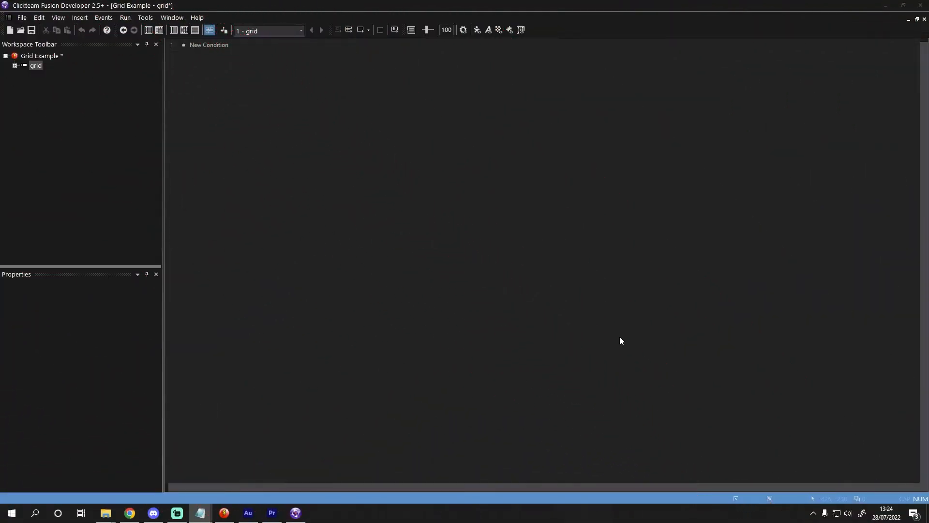
pyautogui.moveTo(213, 43)
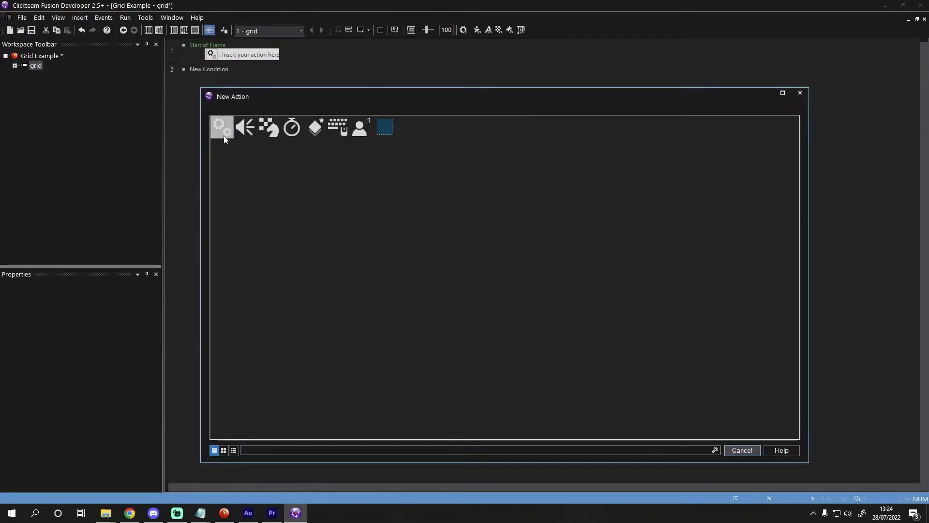
# - Add a Start loop action named createGrid running 300 times
pyautogui.click(221, 127)
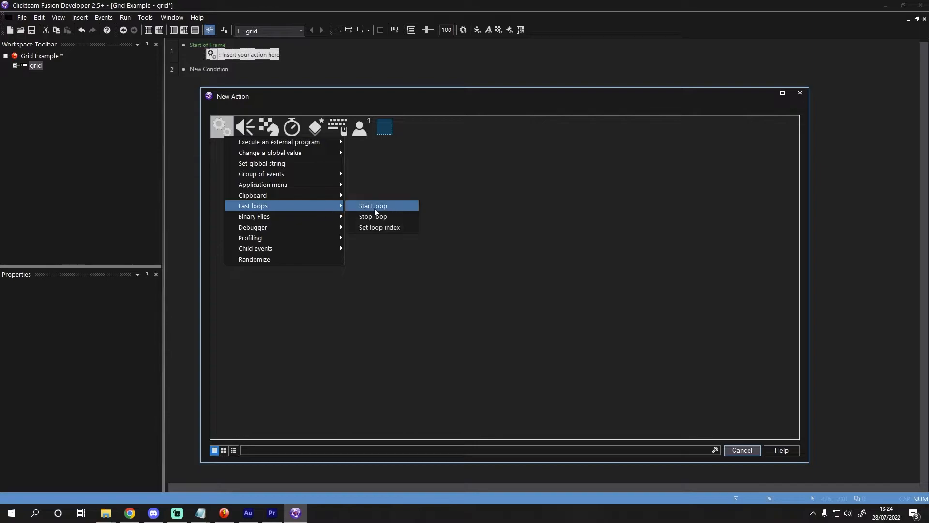
pyautogui.click(371, 205)
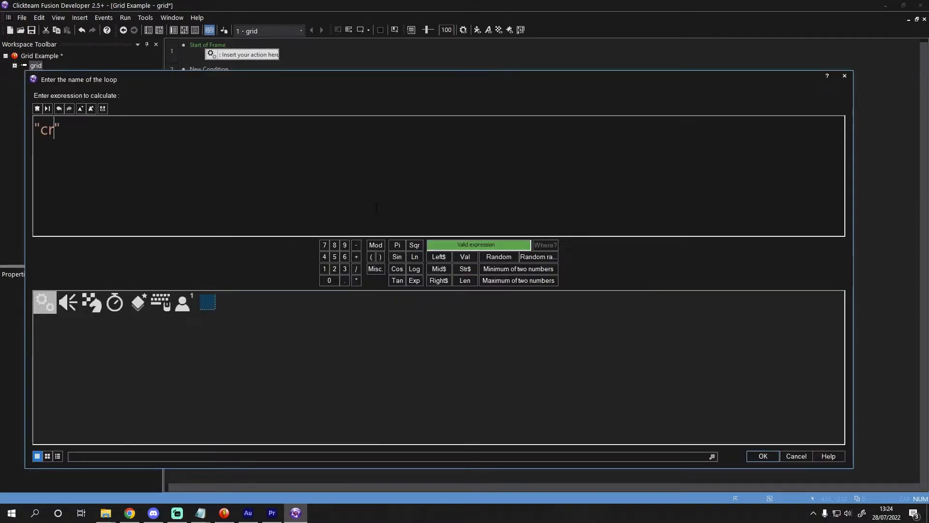
pyautogui.write('eateGrid')
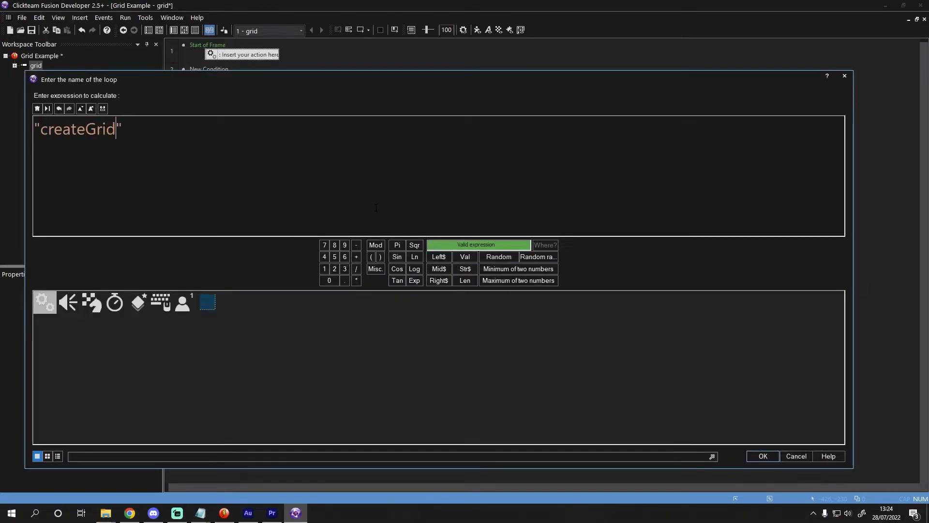
pyautogui.click(763, 456)
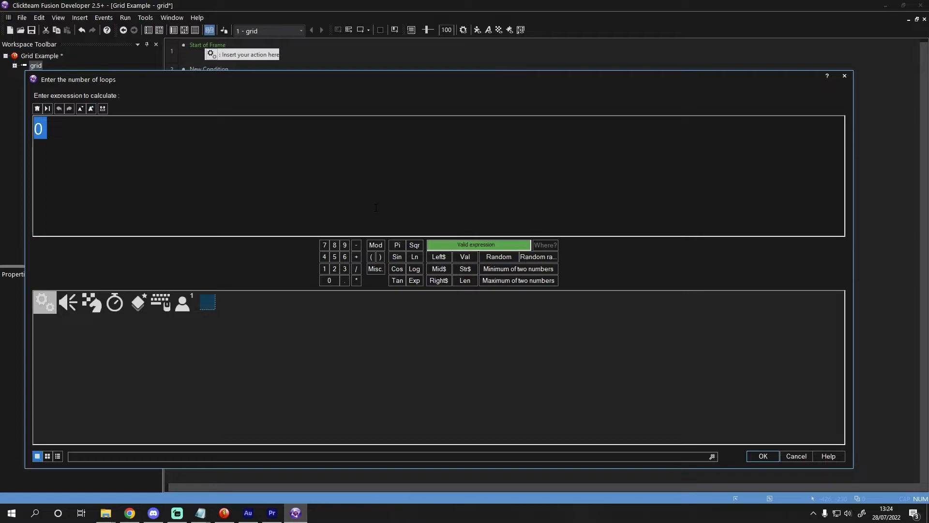
pyautogui.click(761, 456)
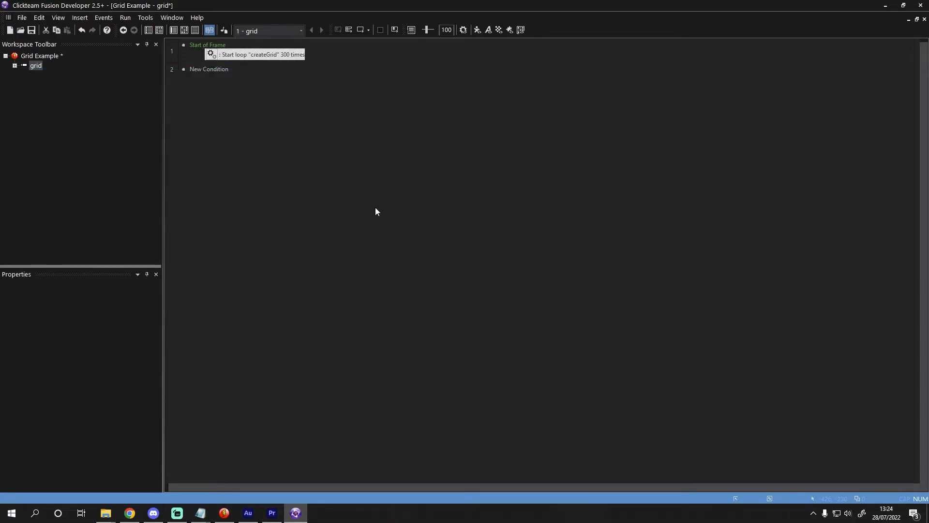
pyautogui.moveTo(264, 118)
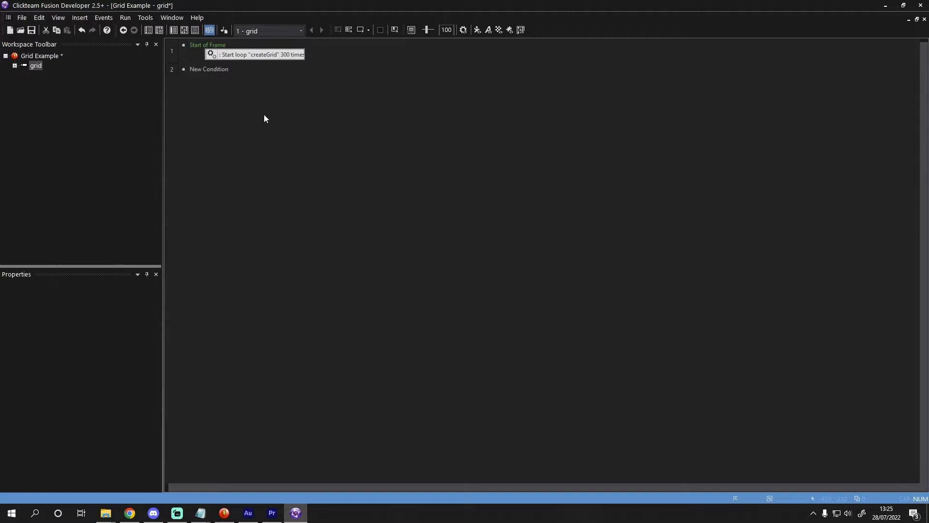
pyautogui.moveTo(228, 75)
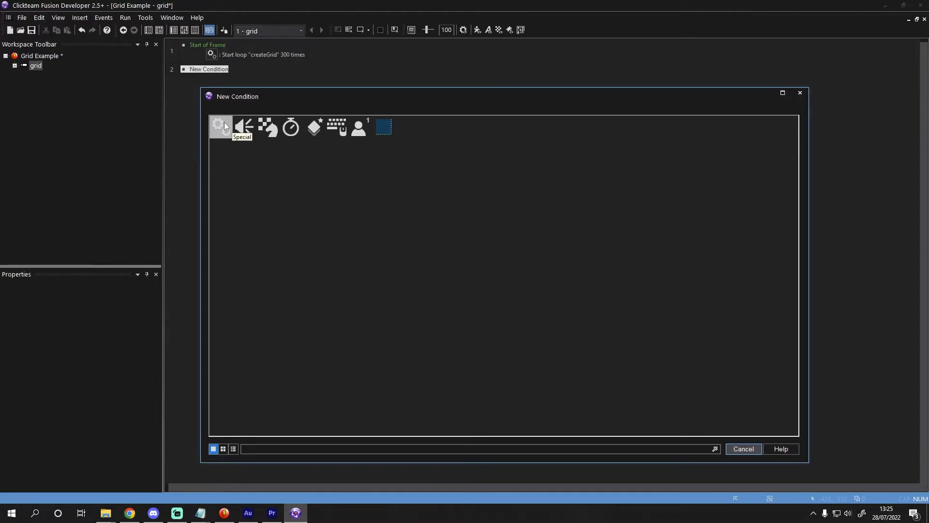
# - Insert an On loop "createGrid" condition as a new event
pyautogui.click(219, 126)
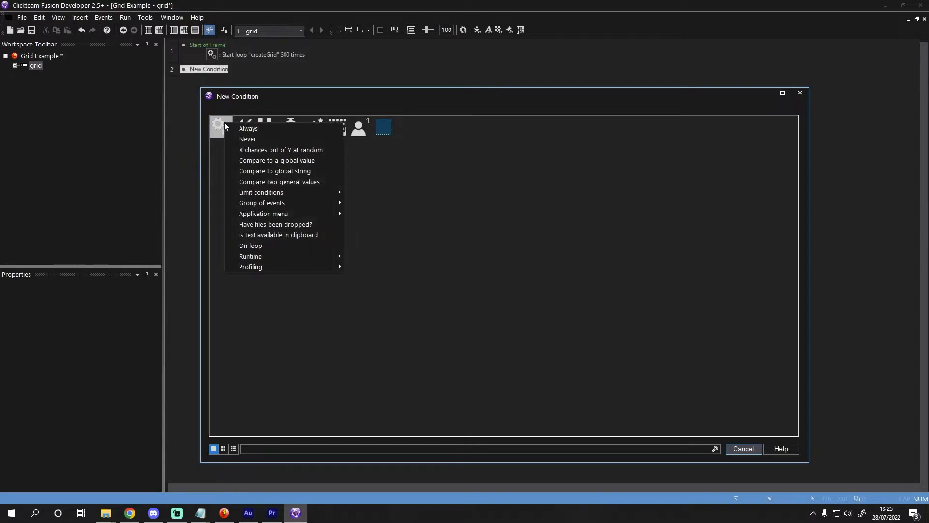
pyautogui.moveTo(251, 245)
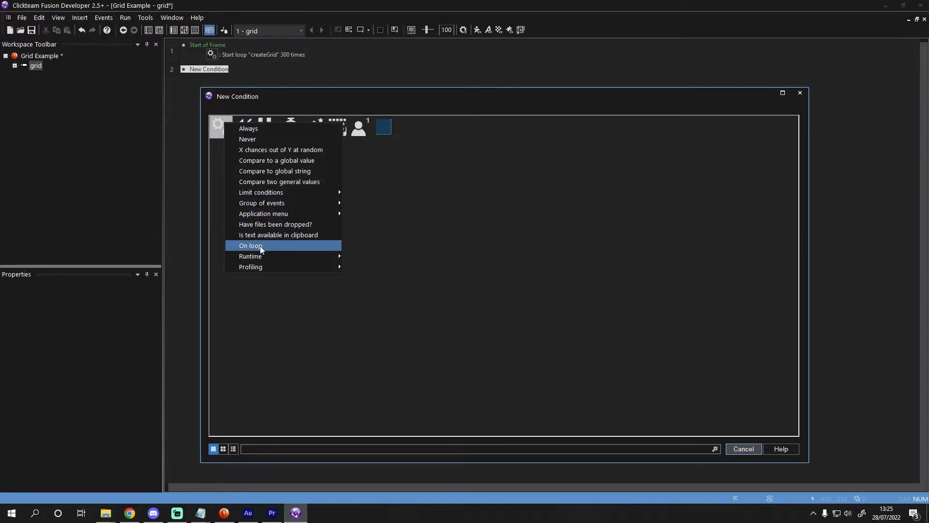
pyautogui.click(250, 245)
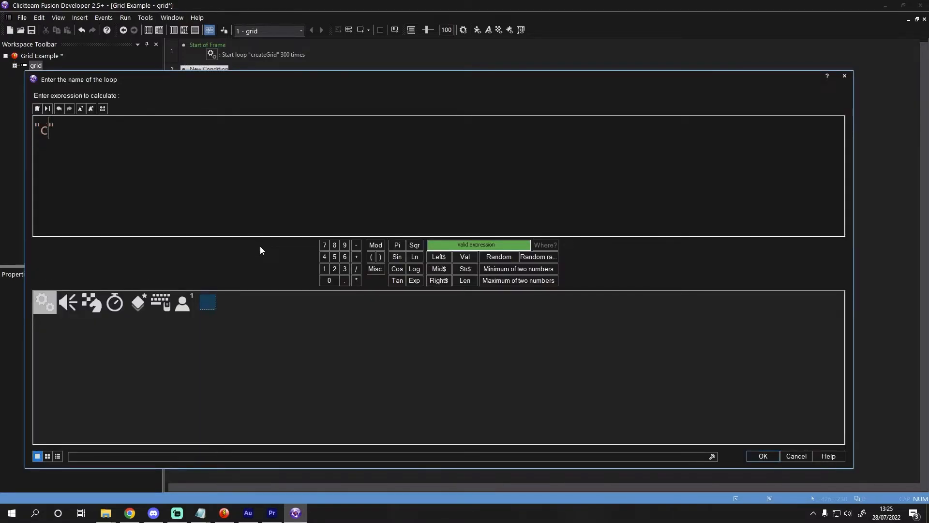
pyautogui.write('createGrid')
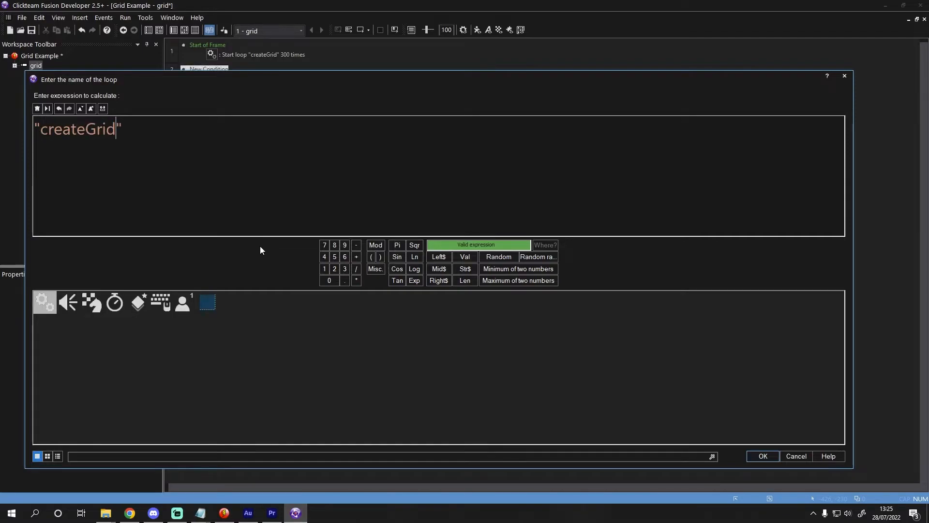
pyautogui.click(763, 456)
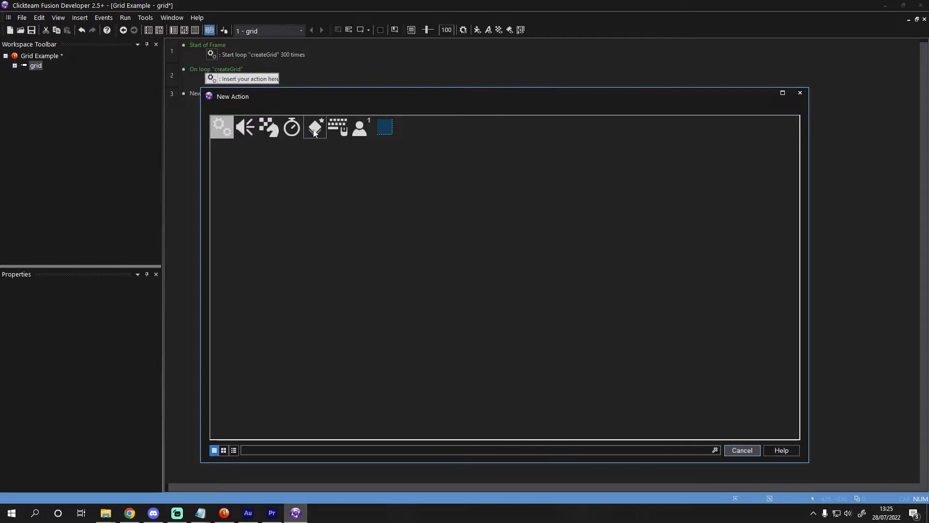
# - Add a Create Object action spawning an Active at the frame centre (320,240)
pyautogui.click(385, 127)
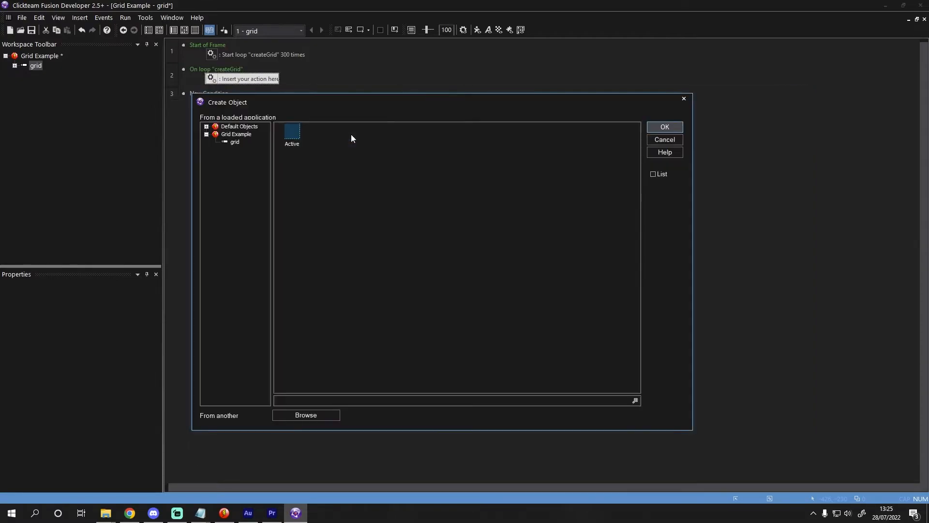
pyautogui.click(664, 126)
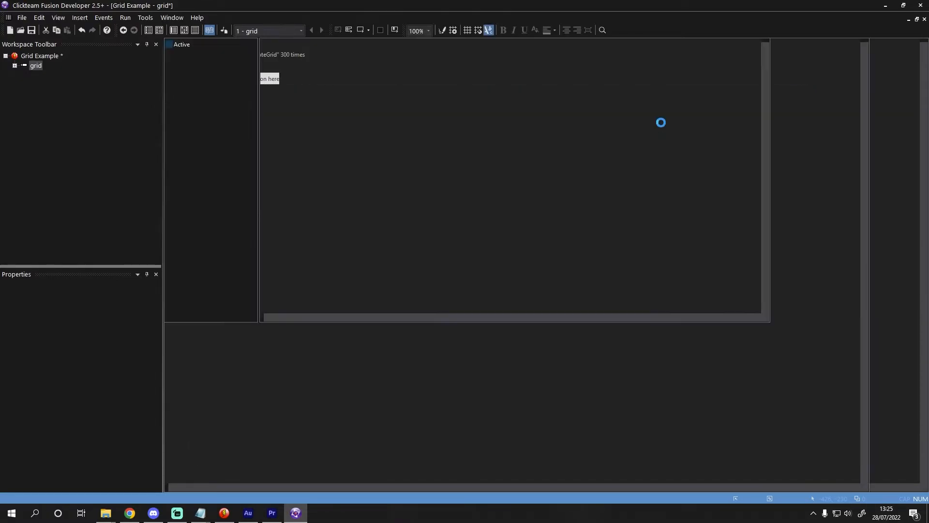
pyautogui.click(209, 30)
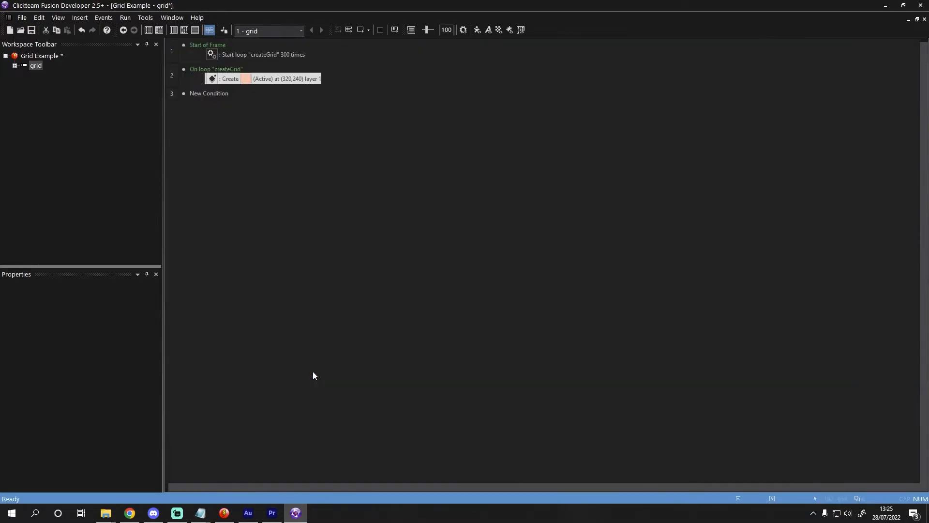
pyautogui.moveTo(306, 217)
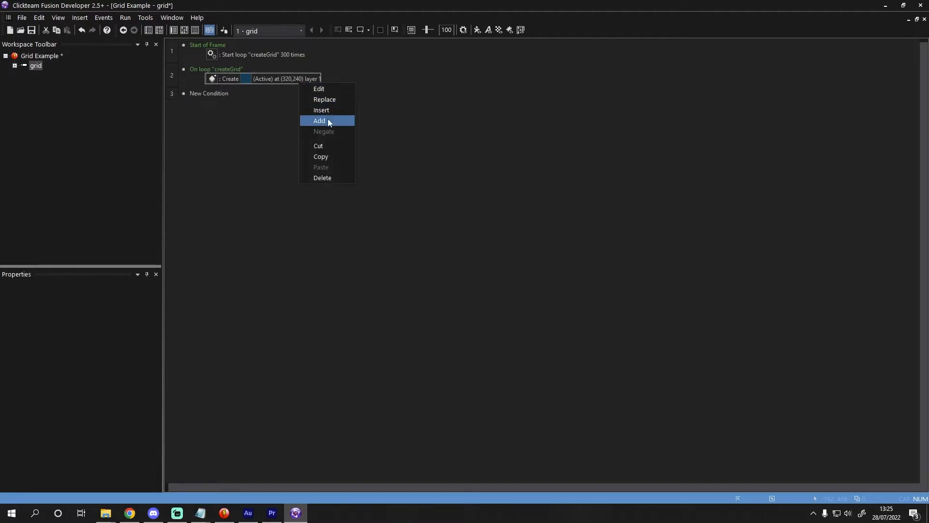
# - Set the Active's ID value to LoopIndex("createGrid")
pyautogui.click(319, 121)
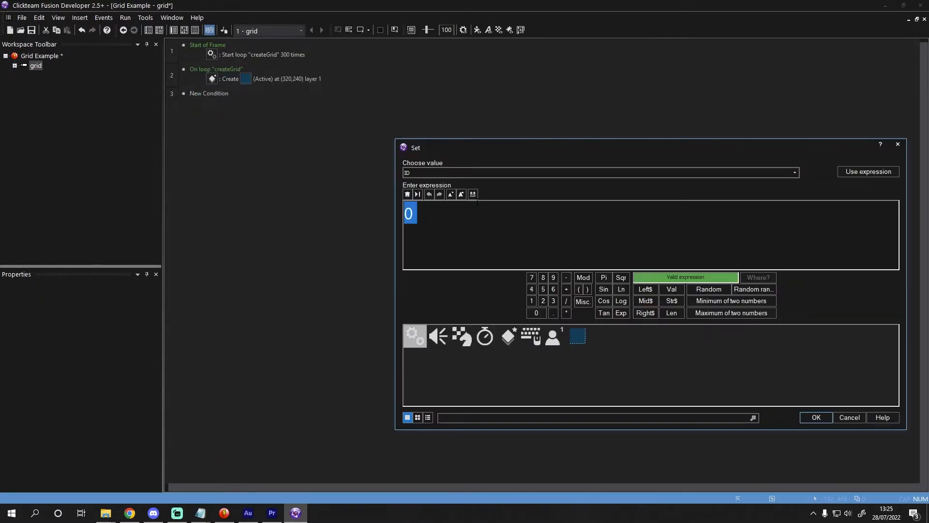
pyautogui.write('loopind')
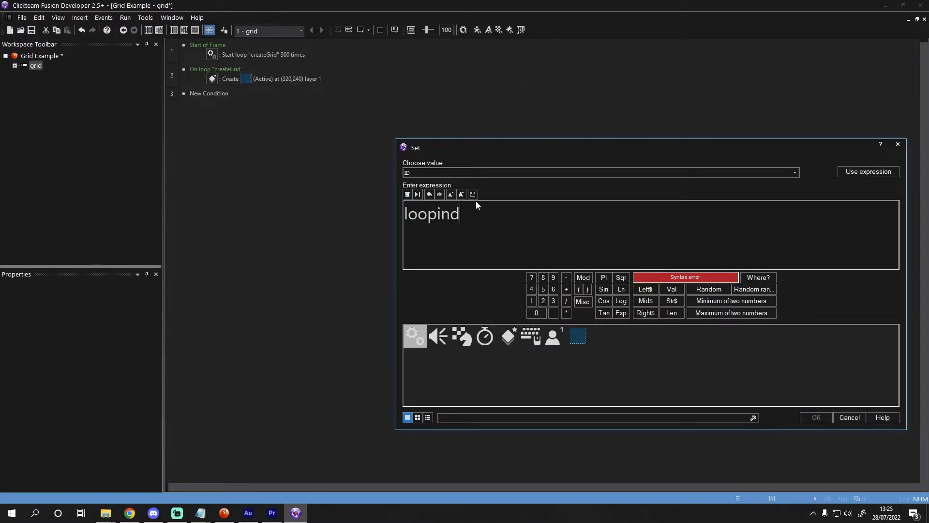
pyautogui.write('ex()')
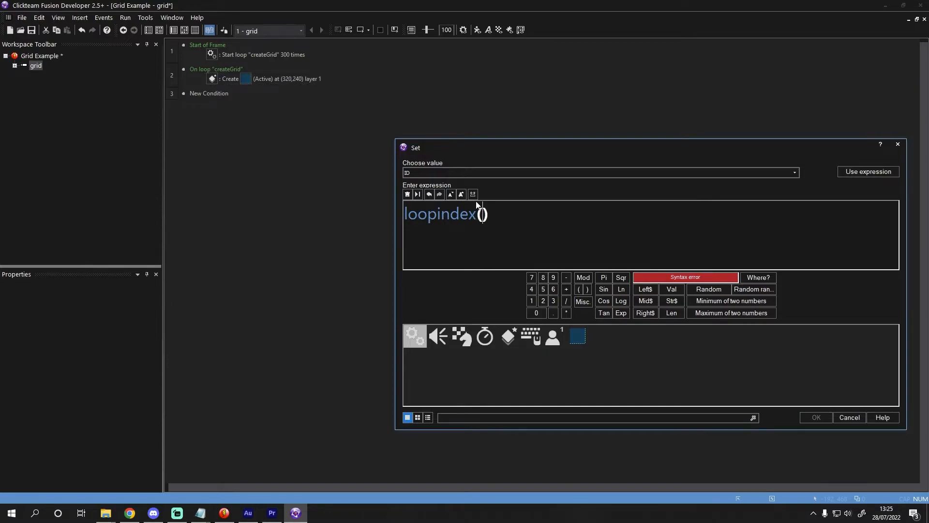
pyautogui.write('"create')
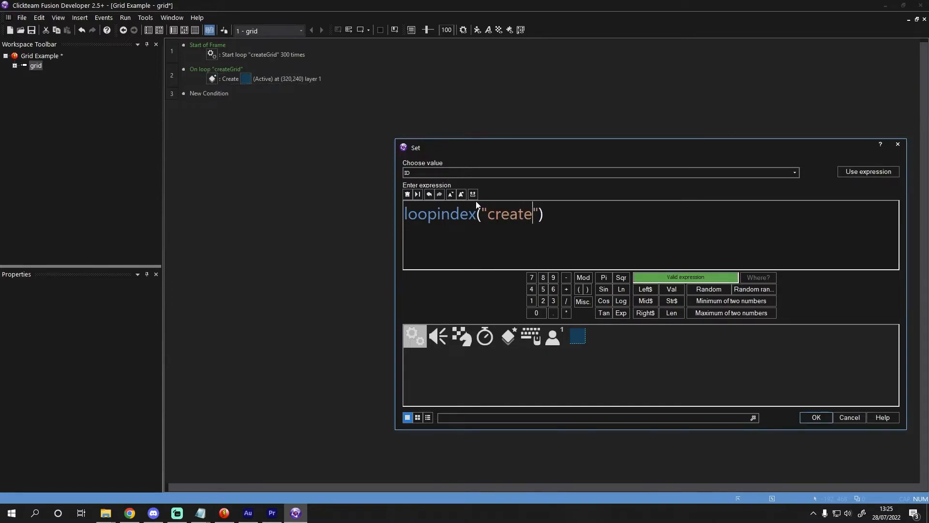
pyautogui.write('Grid')
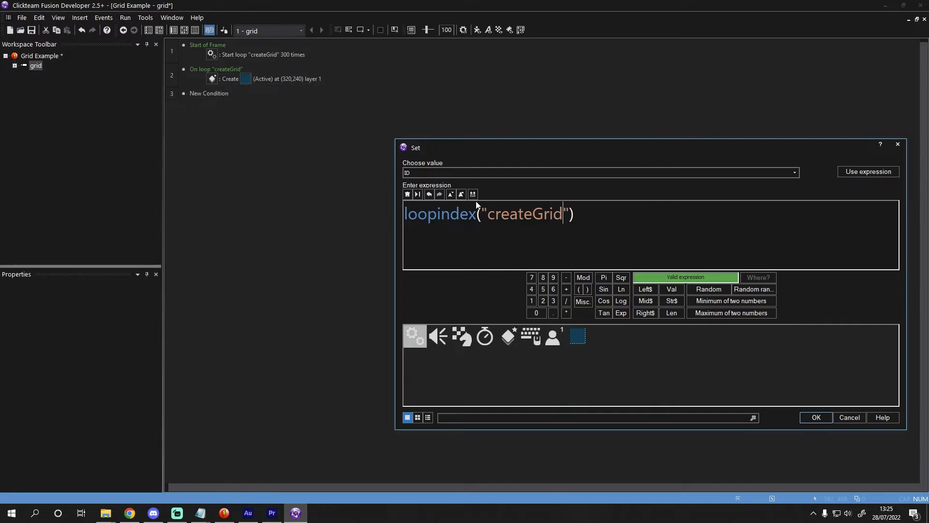
pyautogui.click(815, 417)
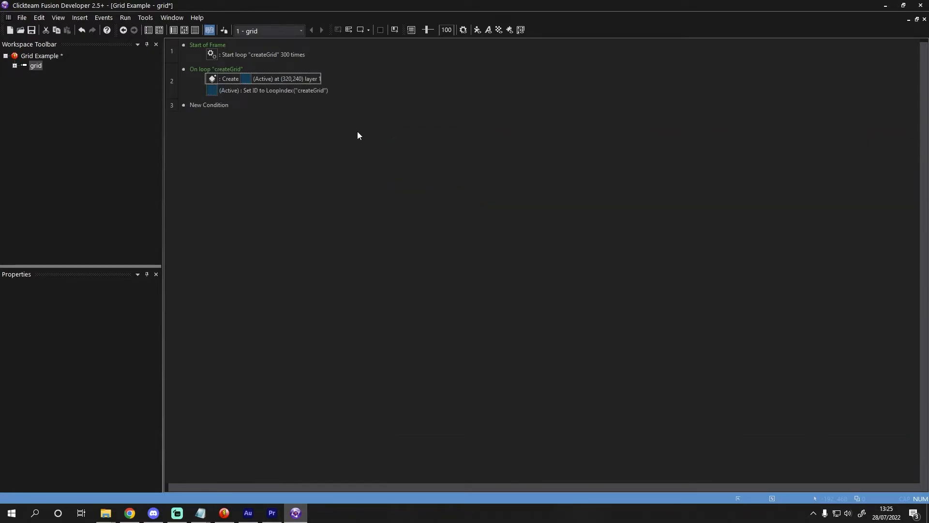
pyautogui.click(273, 90)
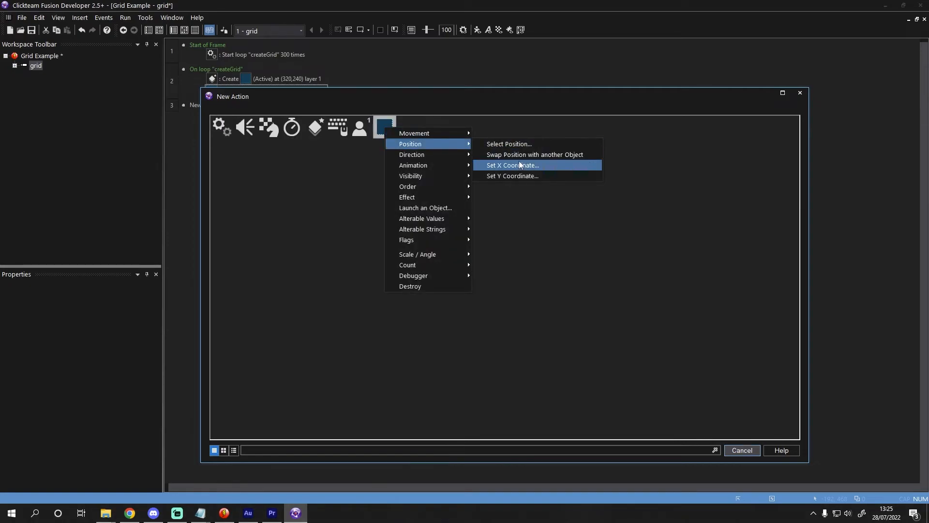
# - Set the Active's X coordinate to (ID( "Active" ) mod 20)*32
pyautogui.click(512, 165)
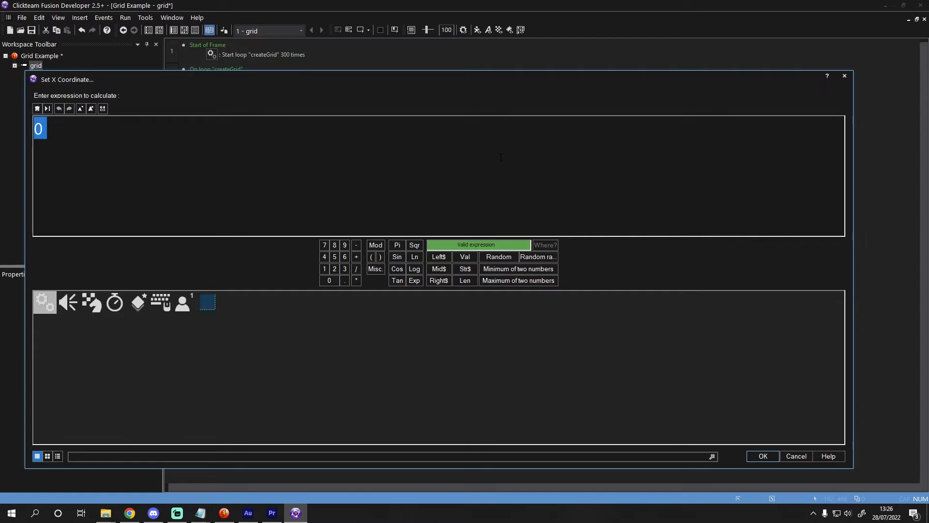
pyautogui.write('(ID( "Active" )mod20)*32')
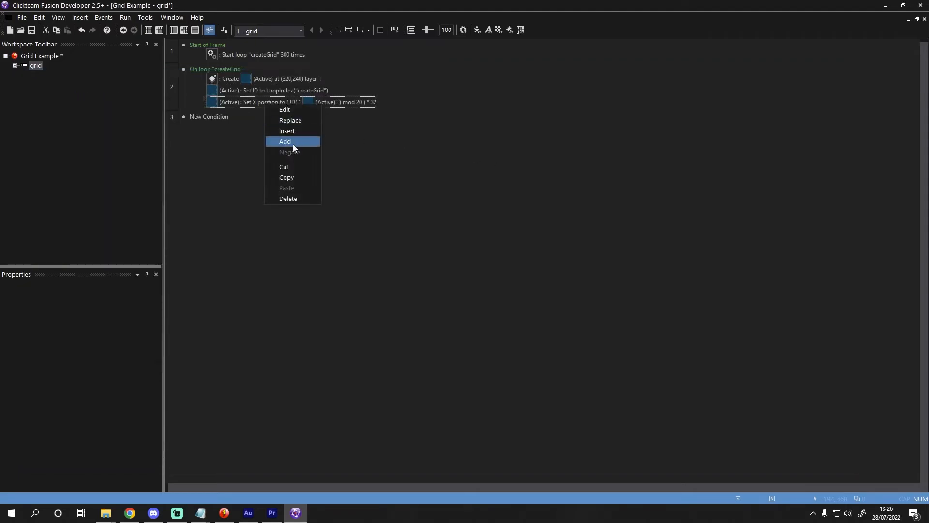
# - Set the Y coordinate to (ID/20)*32 and run the frame to preview the grid
pyautogui.click(284, 141)
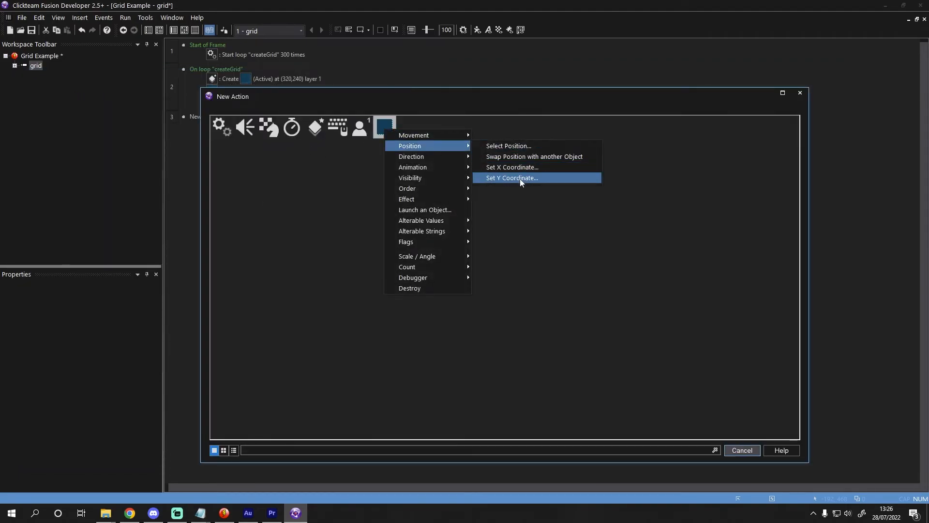
pyautogui.click(511, 178)
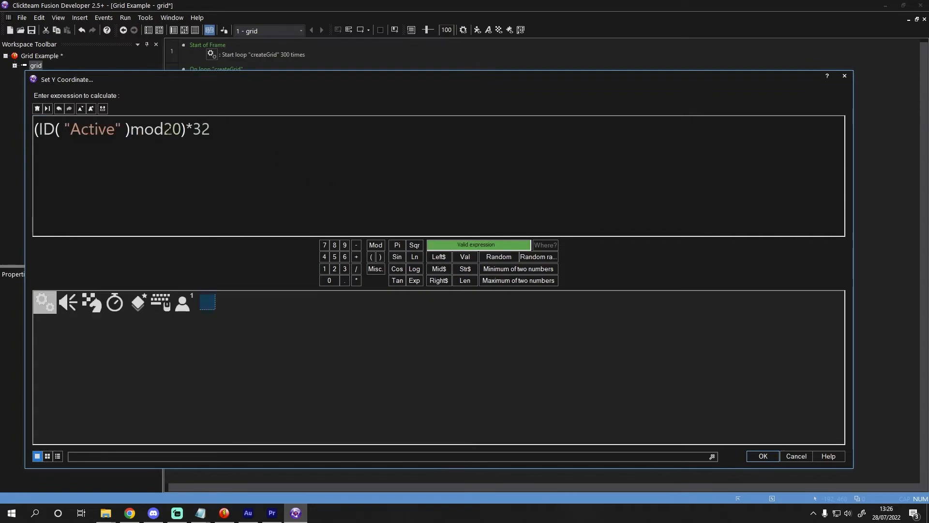
pyautogui.doubleClick(146, 129)
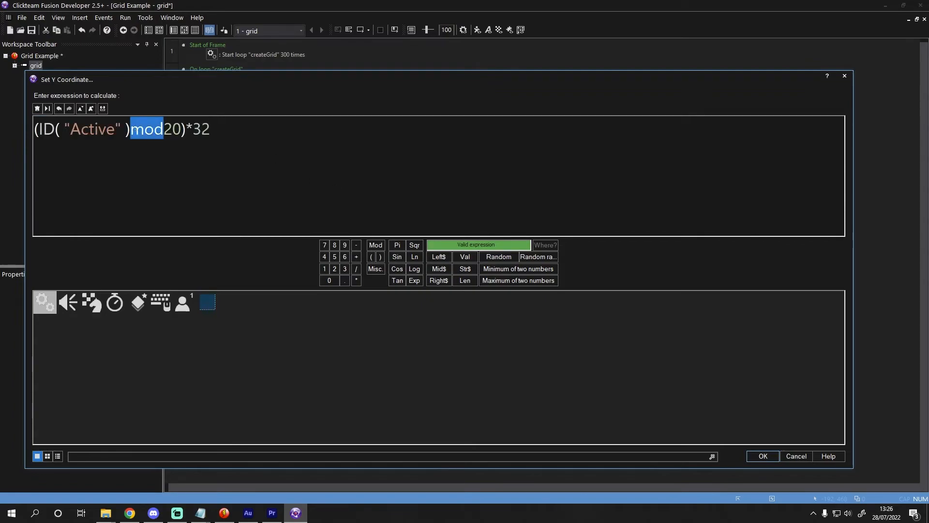
pyautogui.click(356, 268)
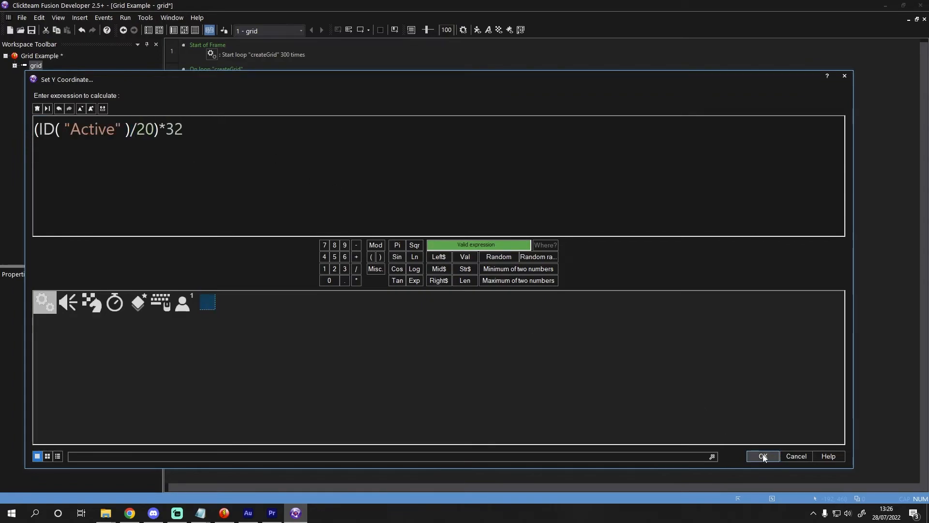
pyautogui.click(763, 455)
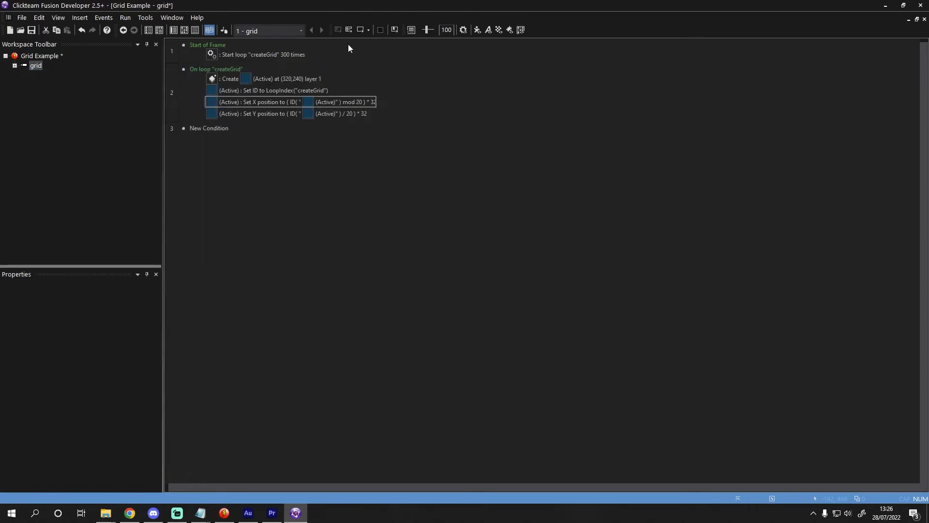
pyautogui.click(125, 17)
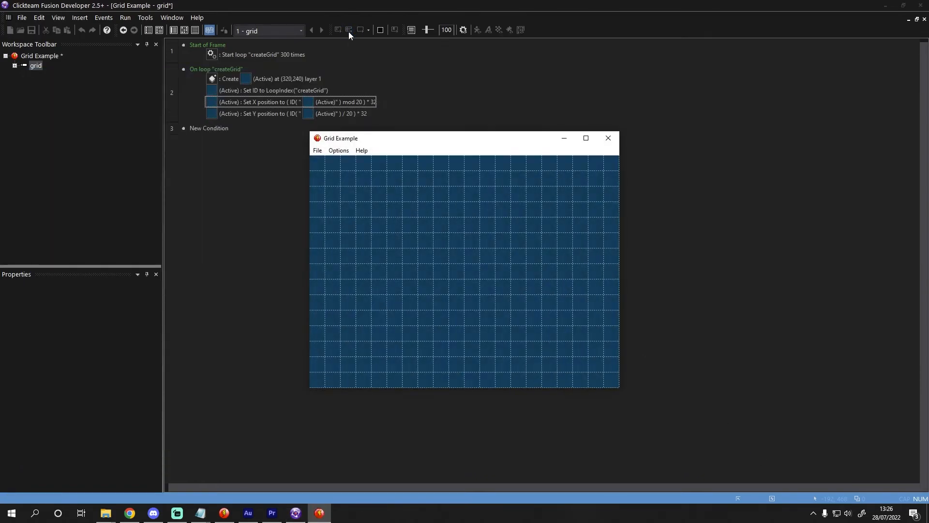